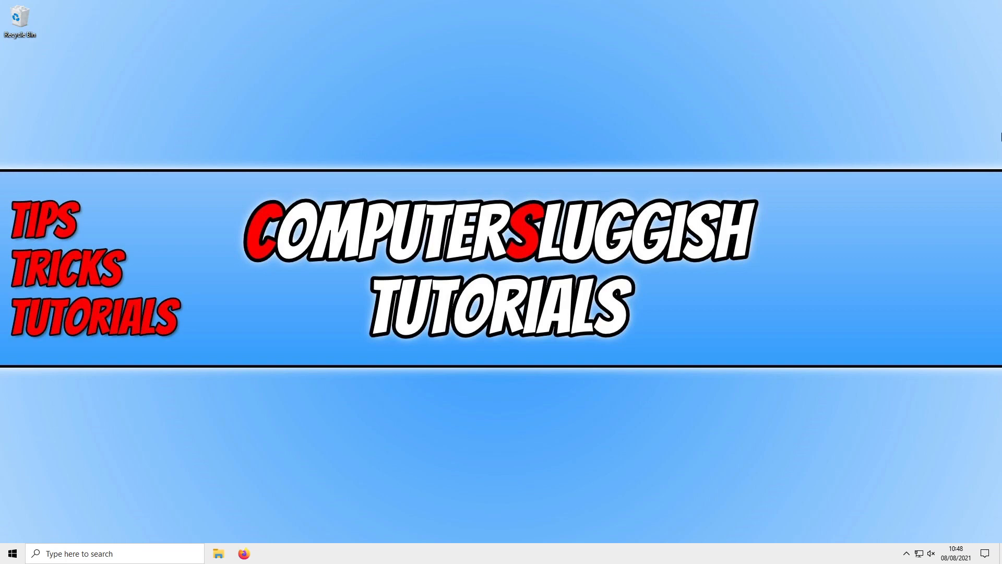
Reach Update & Security from the Start quick menu and confirm Windows Update reports the PC up to date
{"action": "right_click", "coordinate": [11, 554]}
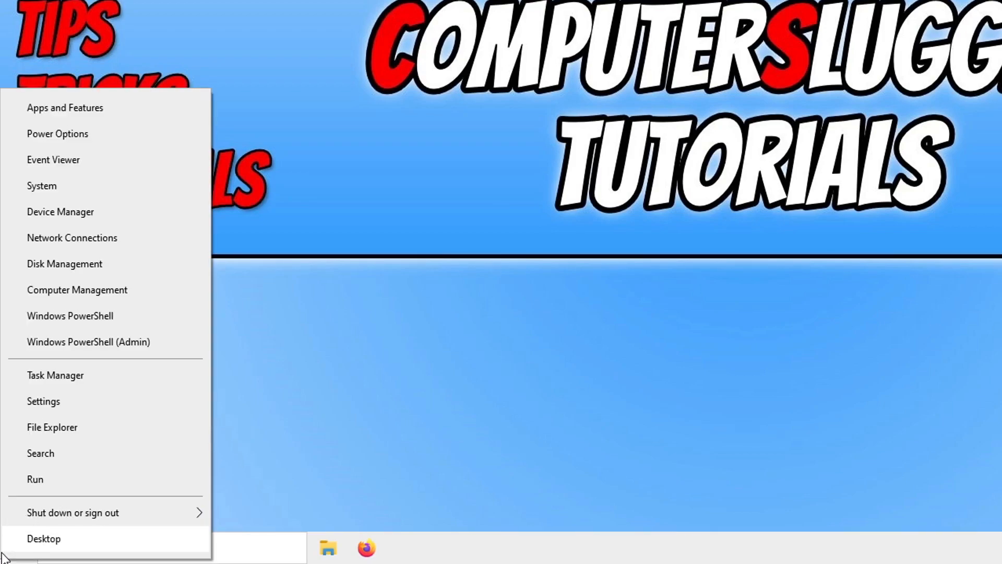
{"action": "left_click", "coordinate": [44, 401]}
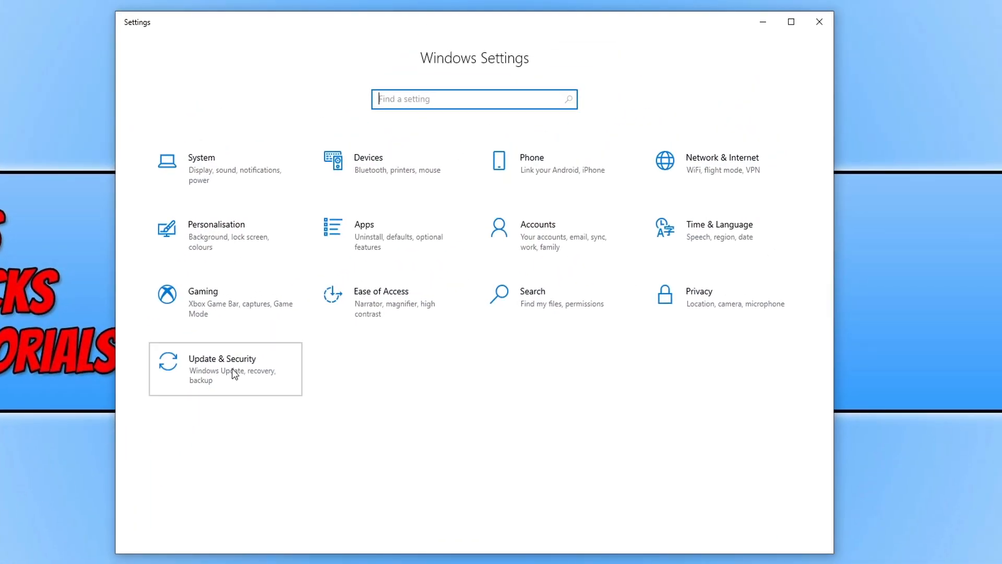
{"action": "left_click", "coordinate": [224, 369]}
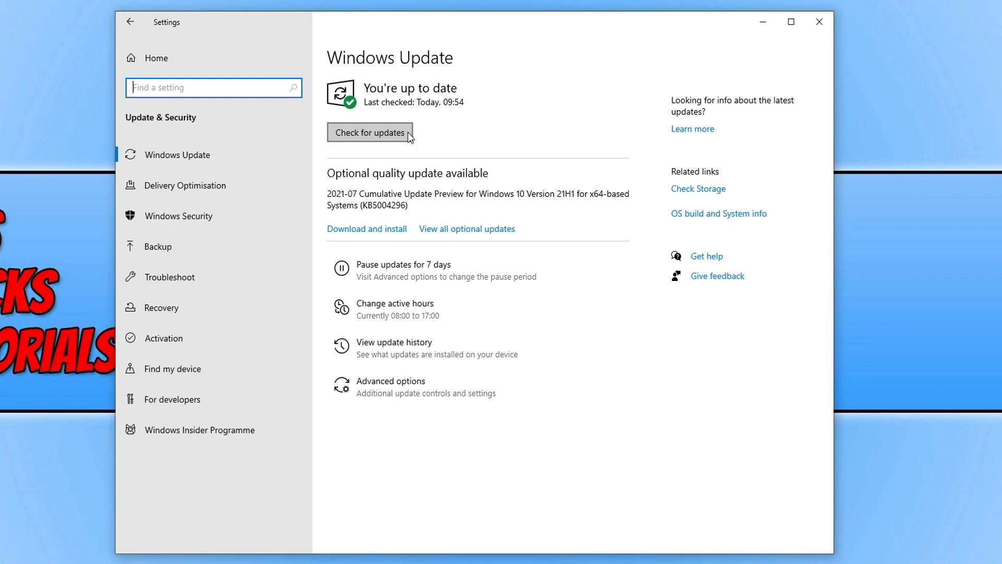
{"action": "mouse_move", "coordinate": [331, 176]}
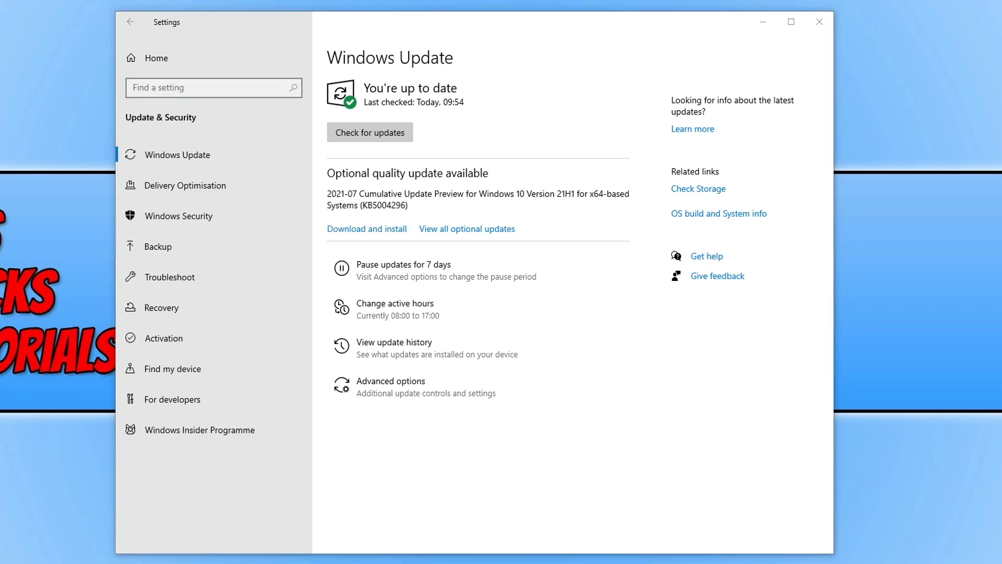
{"action": "mouse_move", "coordinate": [967, 50]}
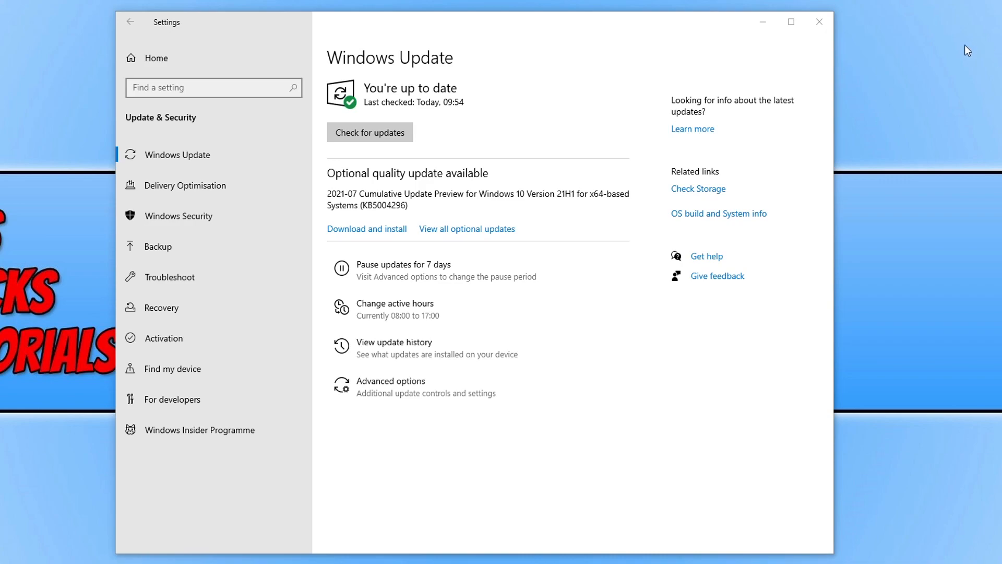
In System > Notifications & actions, switch app notifications Off and untick the device-setup suggestions
{"action": "right_click", "coordinate": [16, 549]}
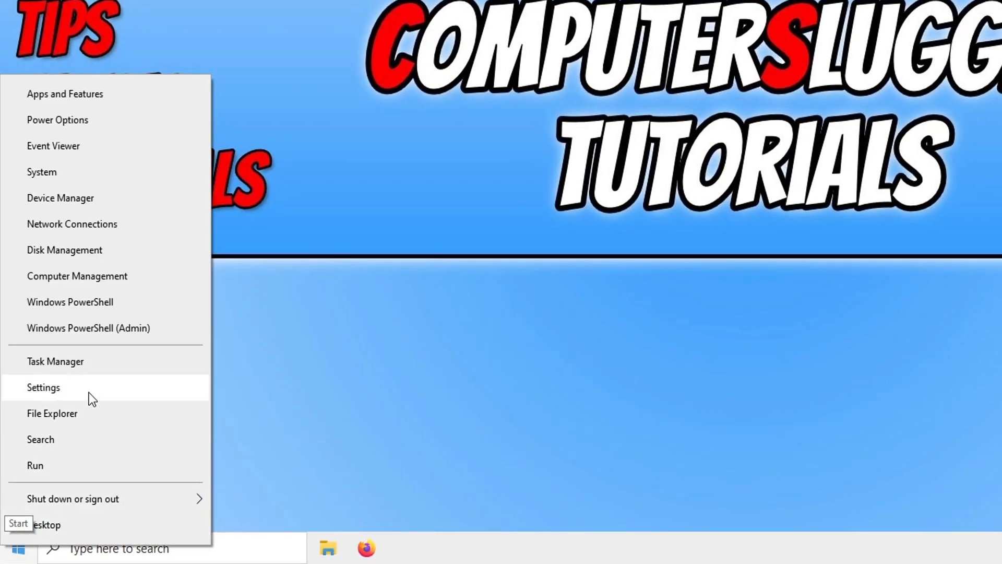
{"action": "left_click", "coordinate": [43, 387]}
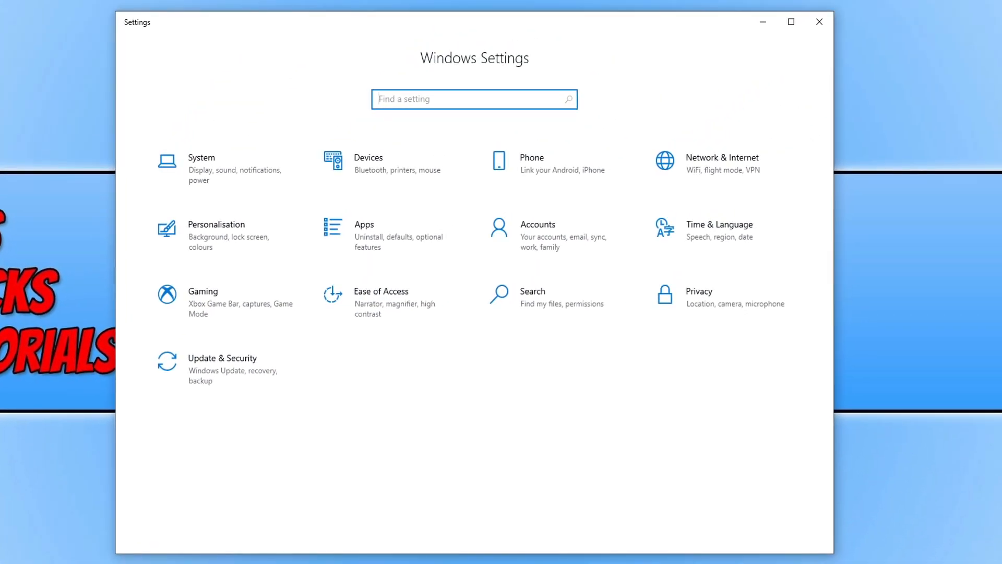
{"action": "mouse_move", "coordinate": [315, 237]}
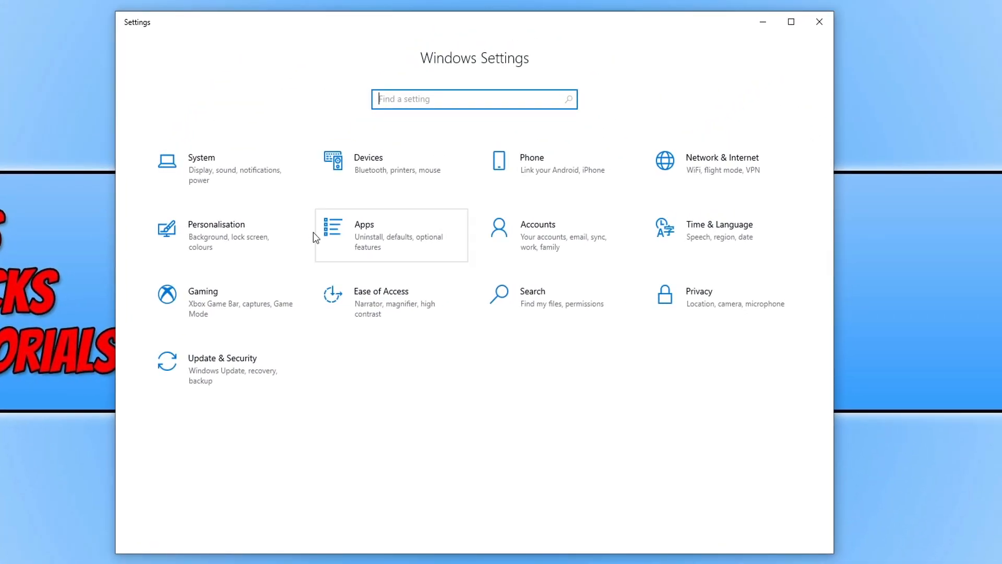
{"action": "left_click", "coordinate": [202, 166]}
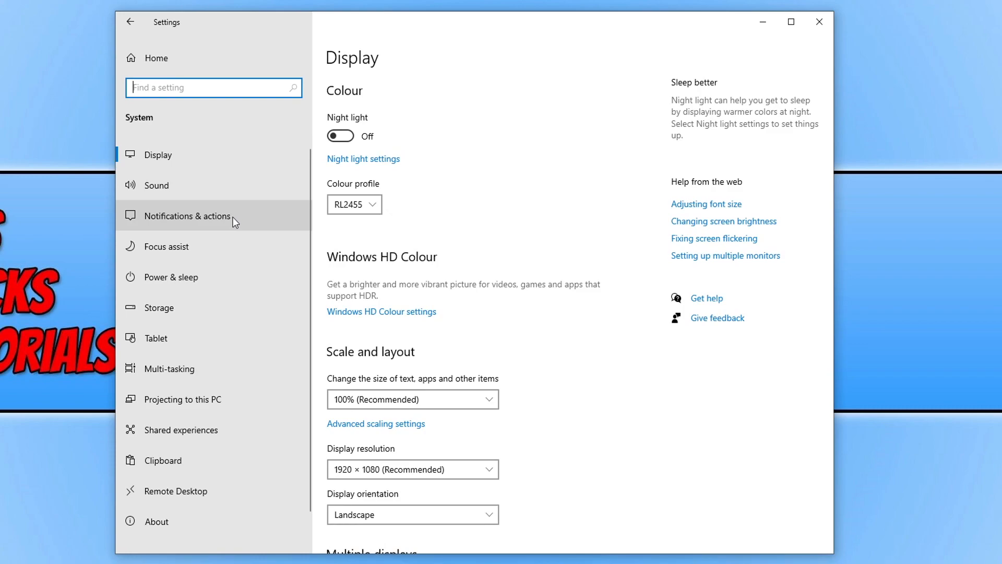
{"action": "left_click", "coordinate": [187, 215]}
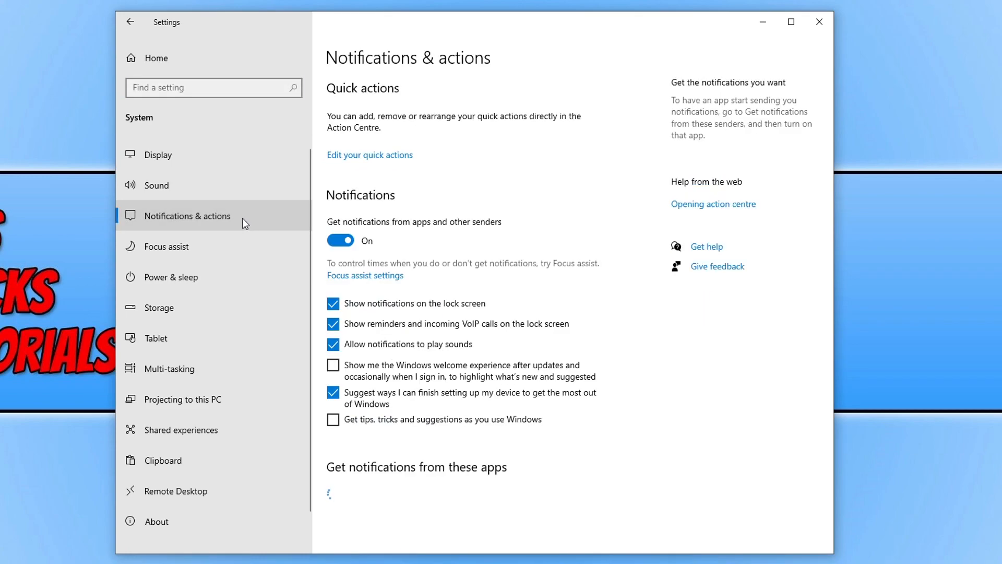
{"action": "left_click", "coordinate": [340, 240]}
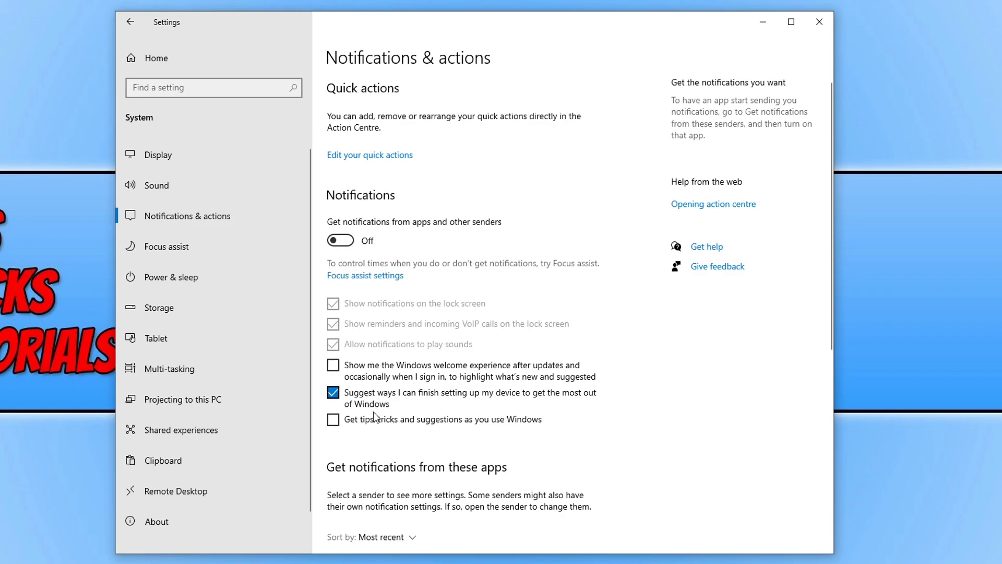
{"action": "left_click", "coordinate": [333, 392]}
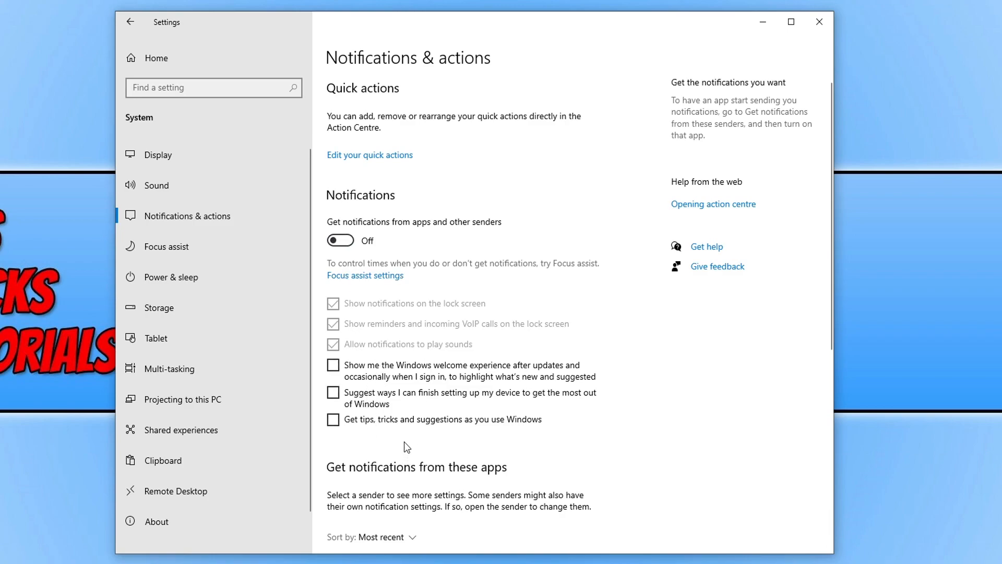
{"action": "mouse_move", "coordinate": [416, 440]}
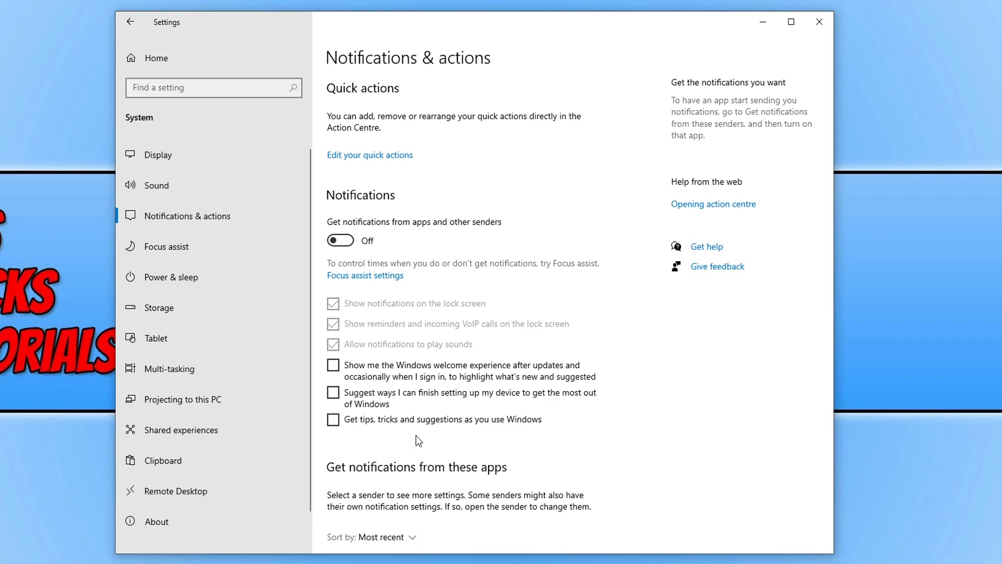
{"action": "mouse_move", "coordinate": [880, 92]}
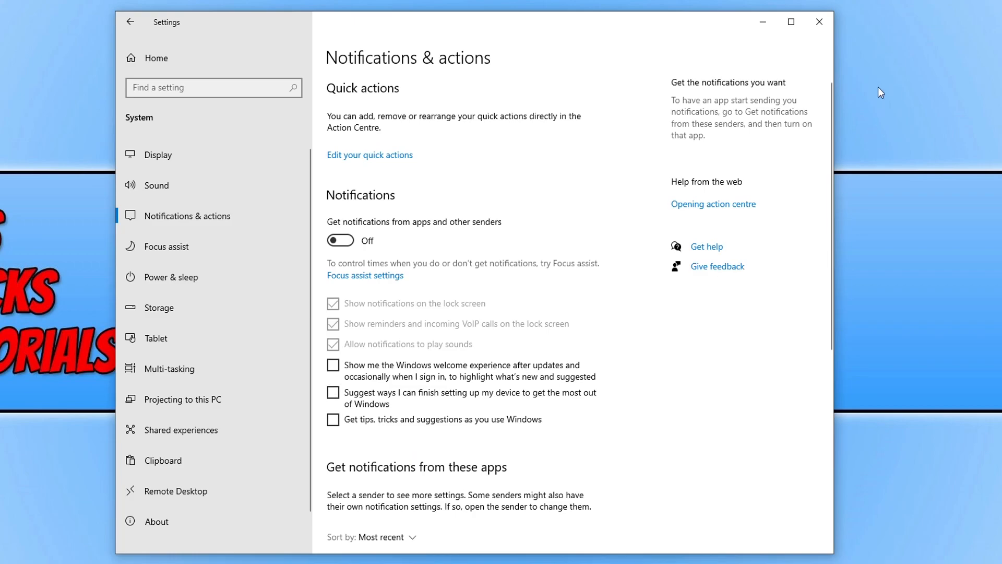
In Privacy > Background apps, switch 'Let apps run in the background' Off for every app
{"action": "right_click", "coordinate": [9, 551]}
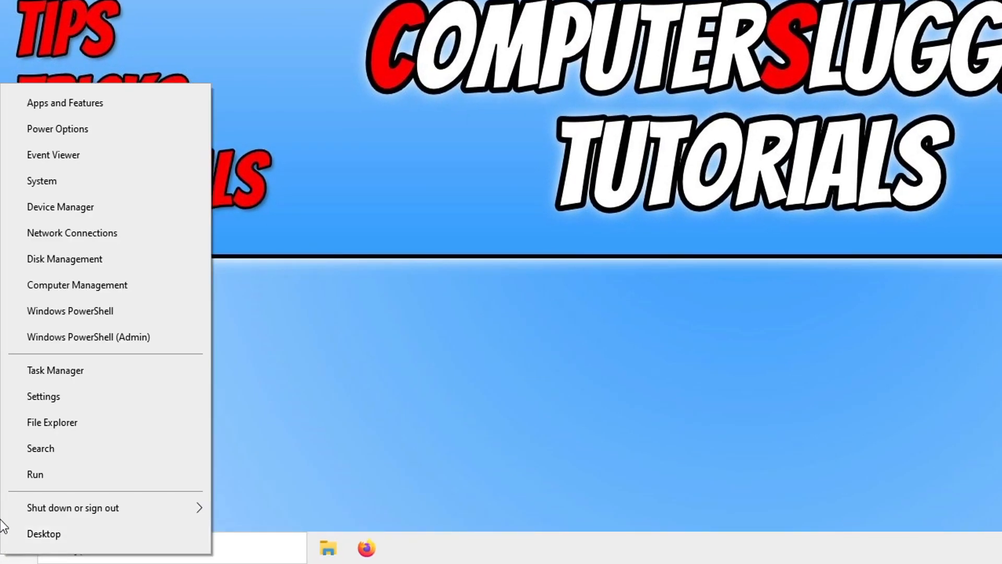
{"action": "left_click", "coordinate": [43, 396]}
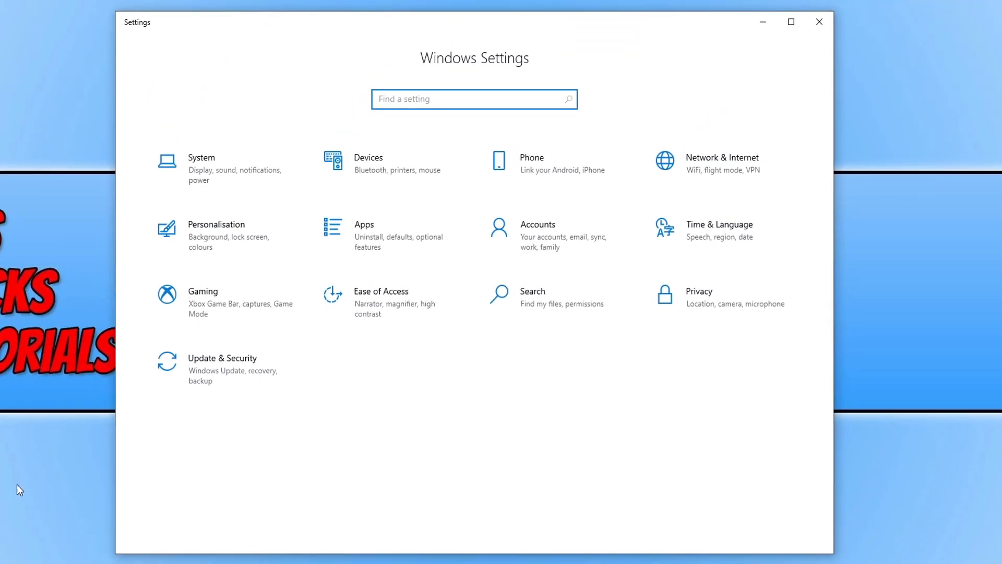
{"action": "left_click", "coordinate": [698, 291]}
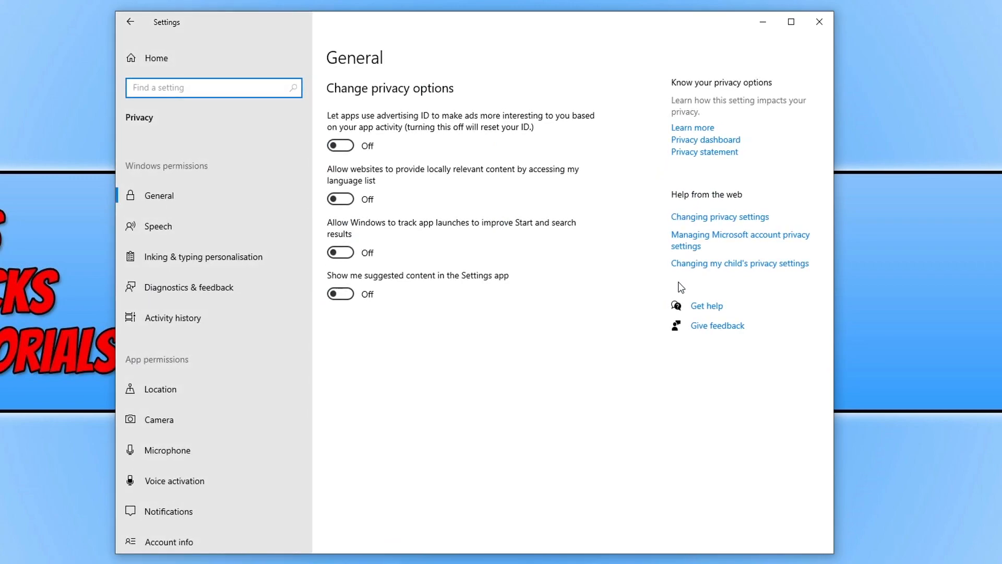
{"action": "mouse_move", "coordinate": [583, 298]}
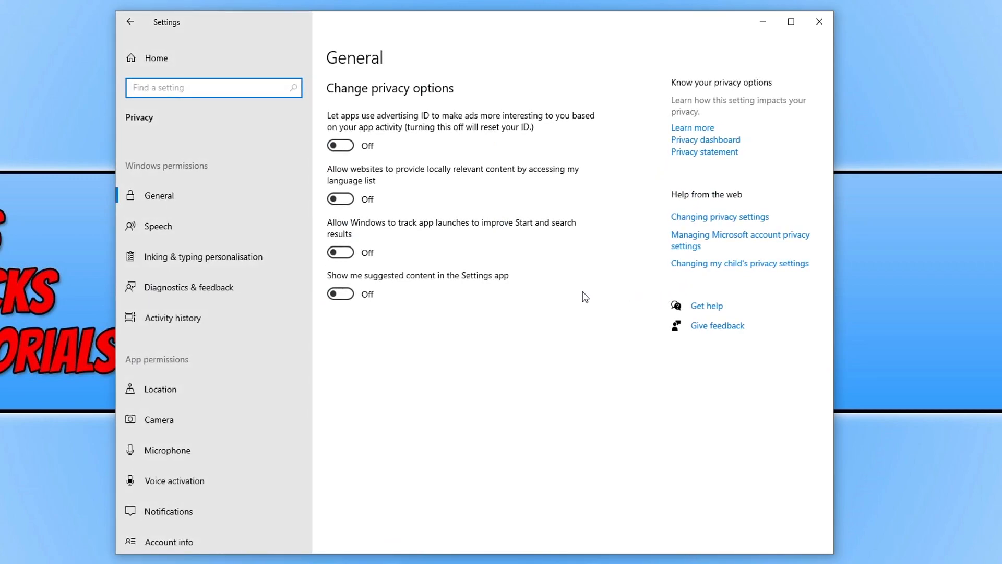
{"action": "scroll", "scroll_direction": "down", "scroll_amount": 3}
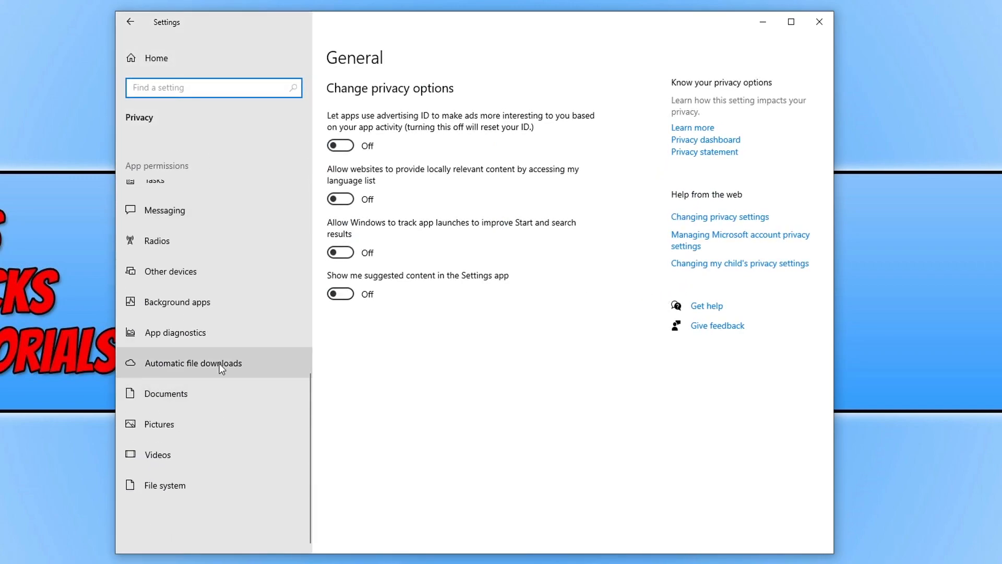
{"action": "left_click", "coordinate": [178, 302]}
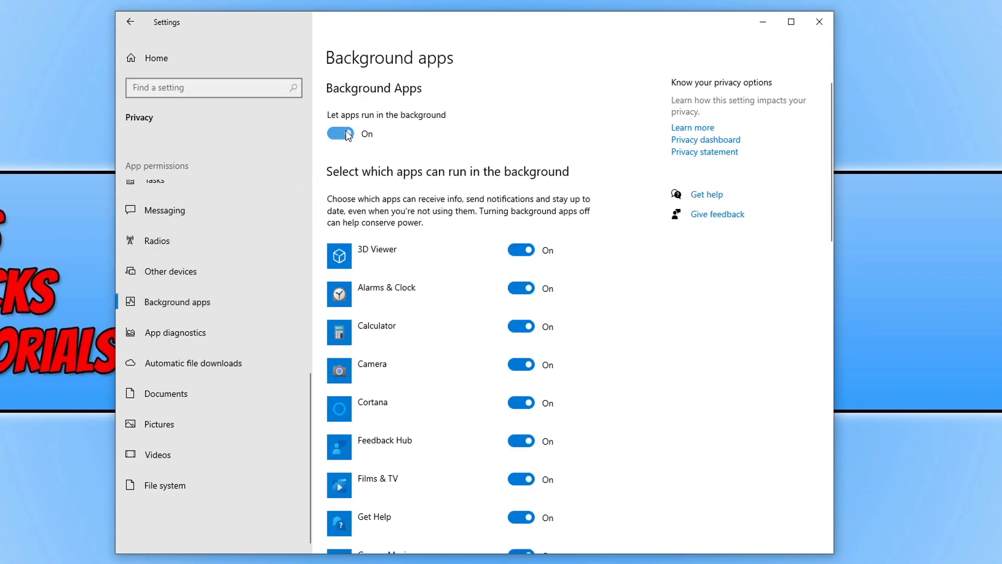
{"action": "left_click", "coordinate": [340, 134]}
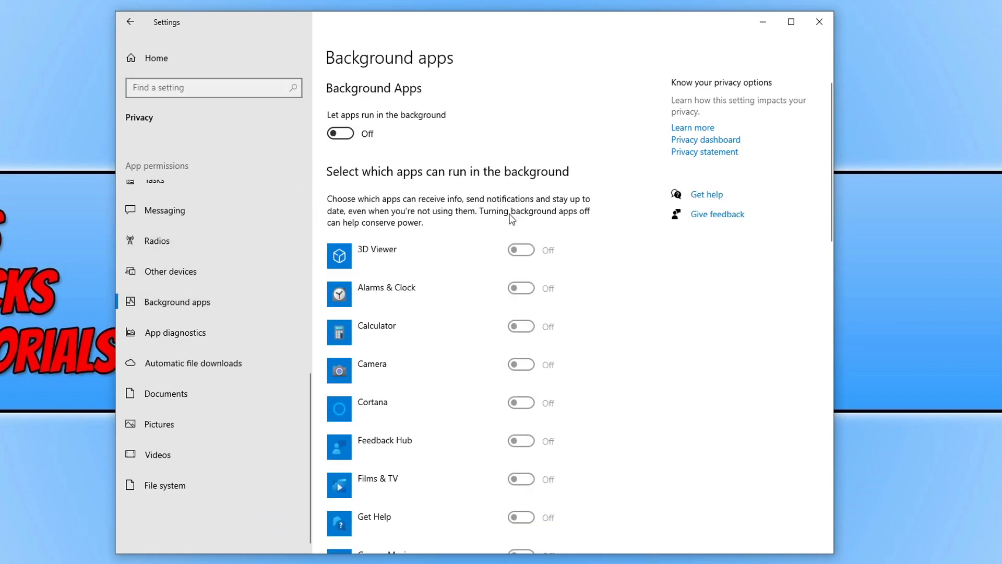
{"action": "mouse_move", "coordinate": [547, 293]}
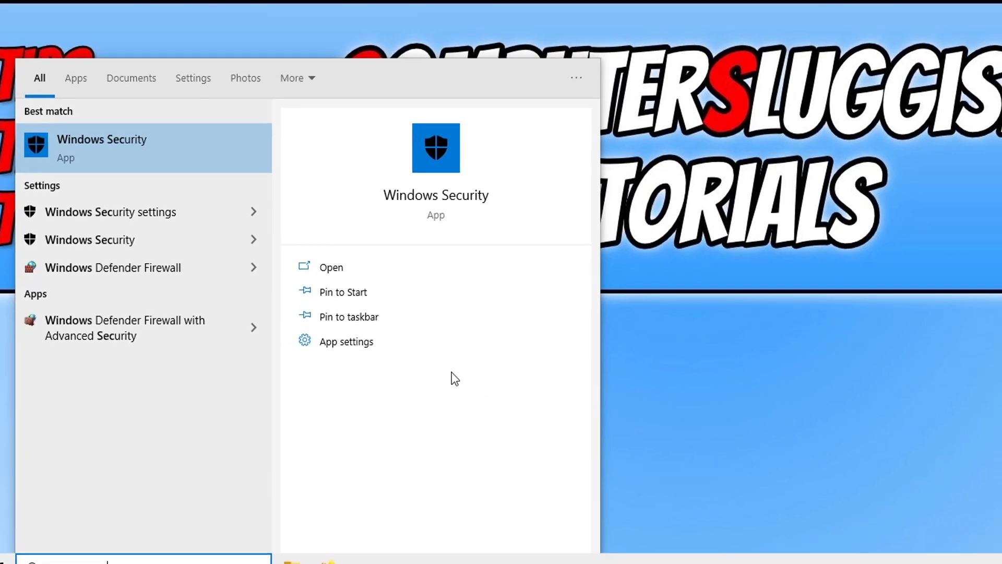
In Windows Security's Scan options, pick Full scan, then settle on Microsoft Defender Offline scan
{"action": "left_click", "coordinate": [331, 266]}
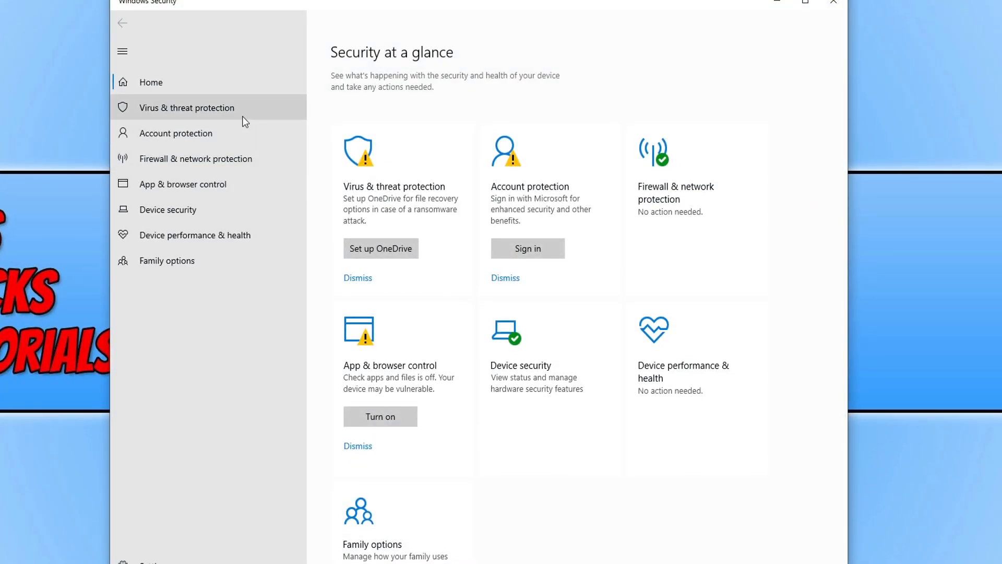
{"action": "left_click", "coordinate": [187, 108]}
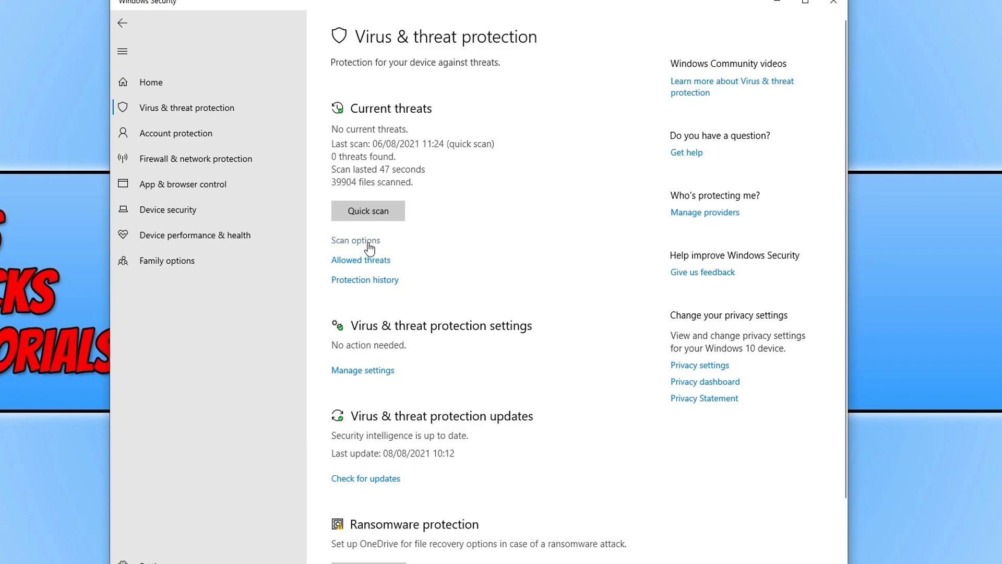
{"action": "left_click", "coordinate": [355, 241]}
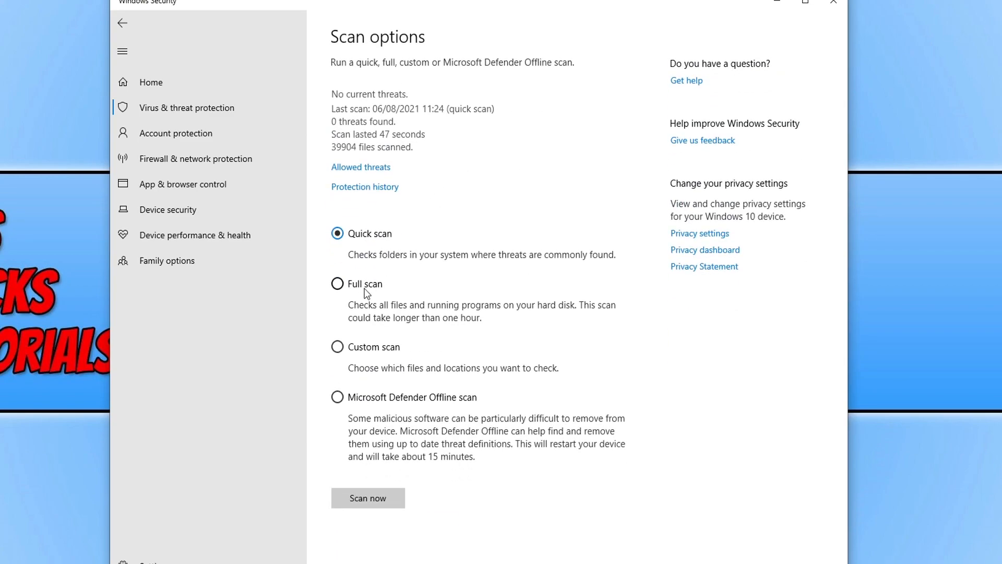
{"action": "left_click", "coordinate": [338, 284]}
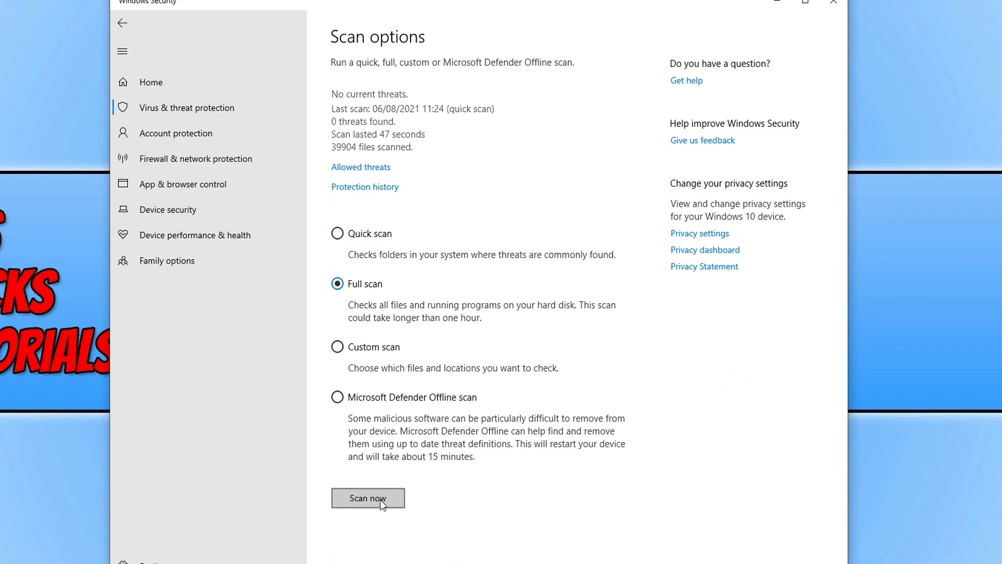
{"action": "mouse_move", "coordinate": [386, 405]}
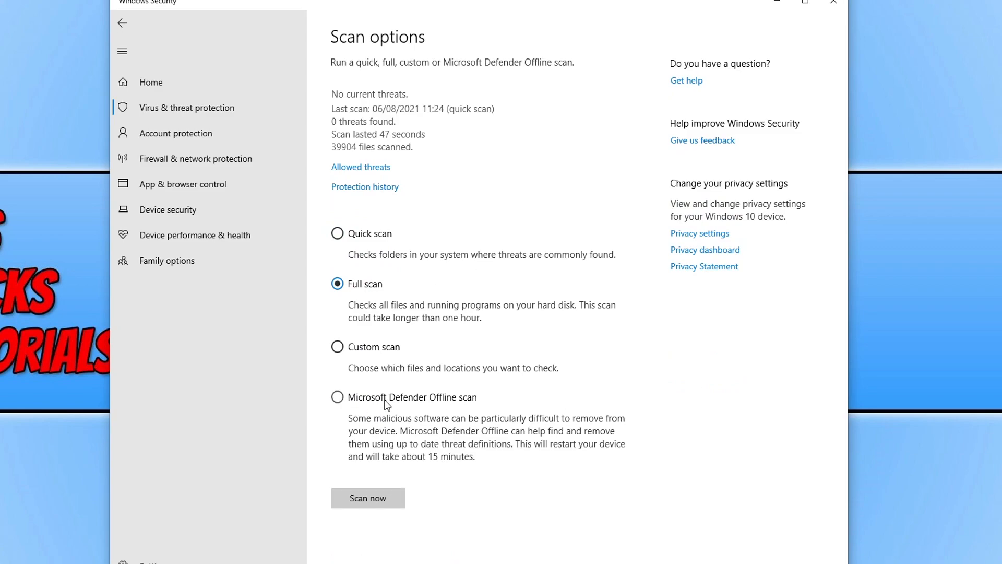
{"action": "left_click", "coordinate": [337, 397]}
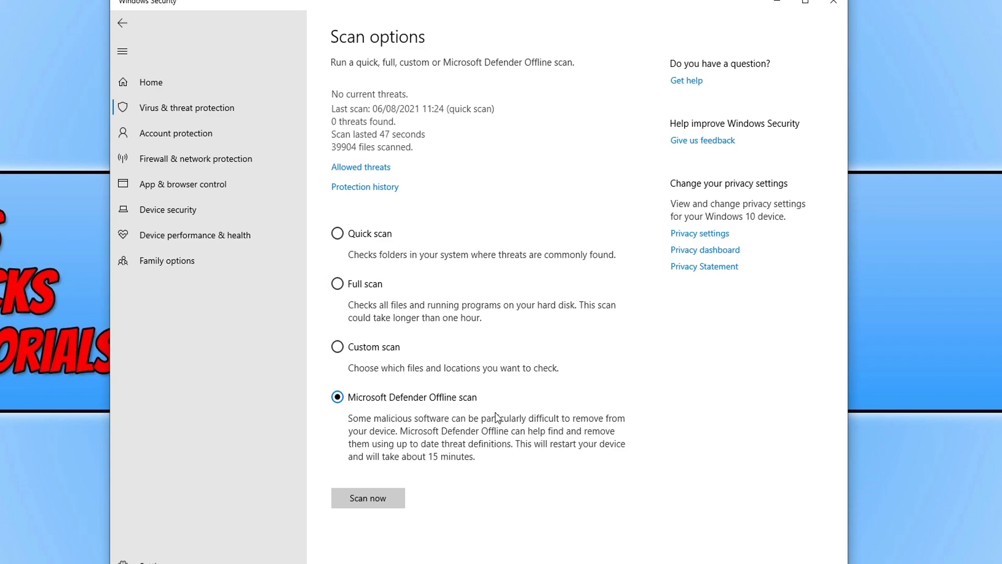
{"action": "mouse_move", "coordinate": [540, 515]}
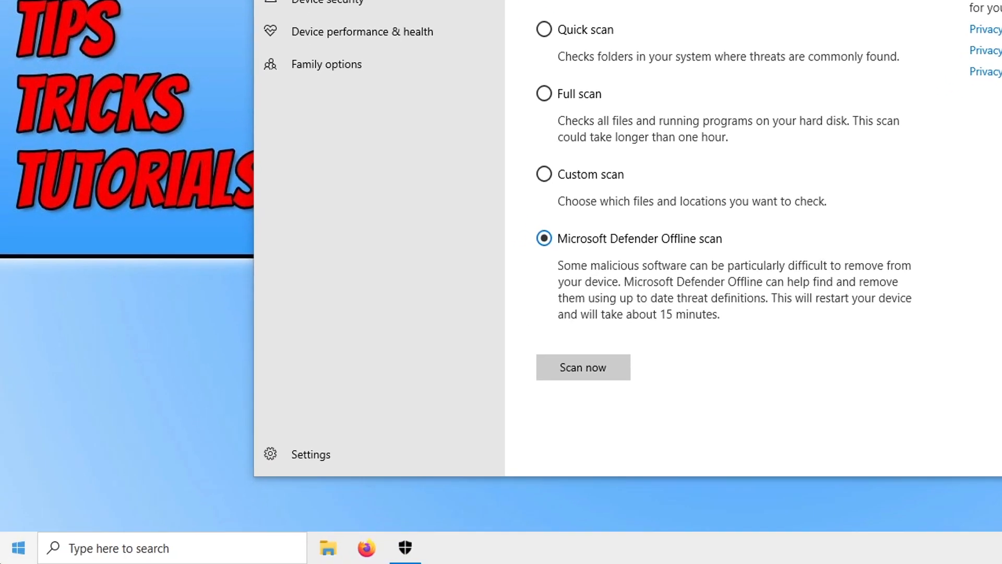
Launch Registry Editor via search and expand HKEY_LOCAL_MACHINE > SYSTEM > CurrentControlSet > Services
{"action": "type", "text": "re"}
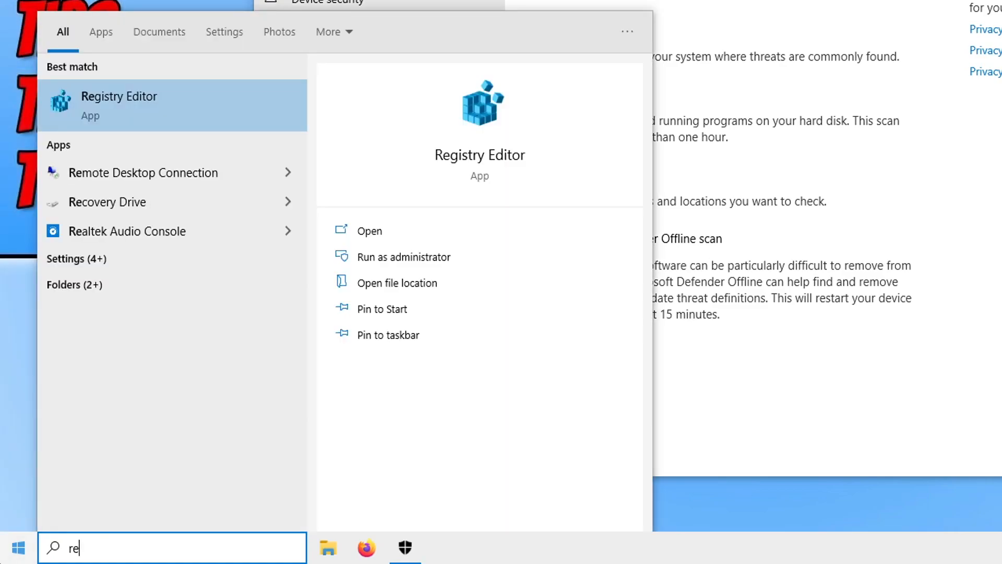
{"action": "left_click", "coordinate": [370, 229]}
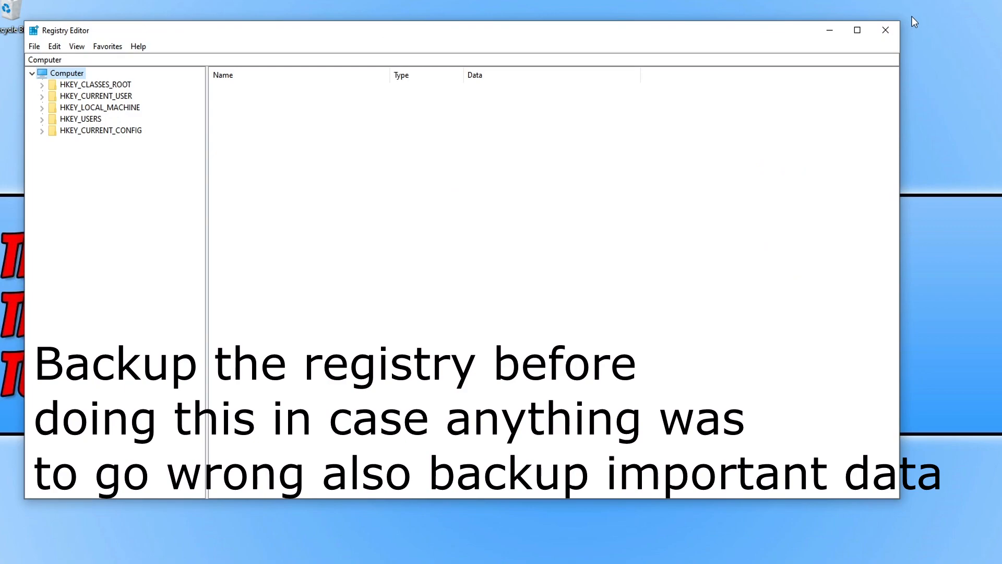
{"action": "mouse_move", "coordinate": [88, 121]}
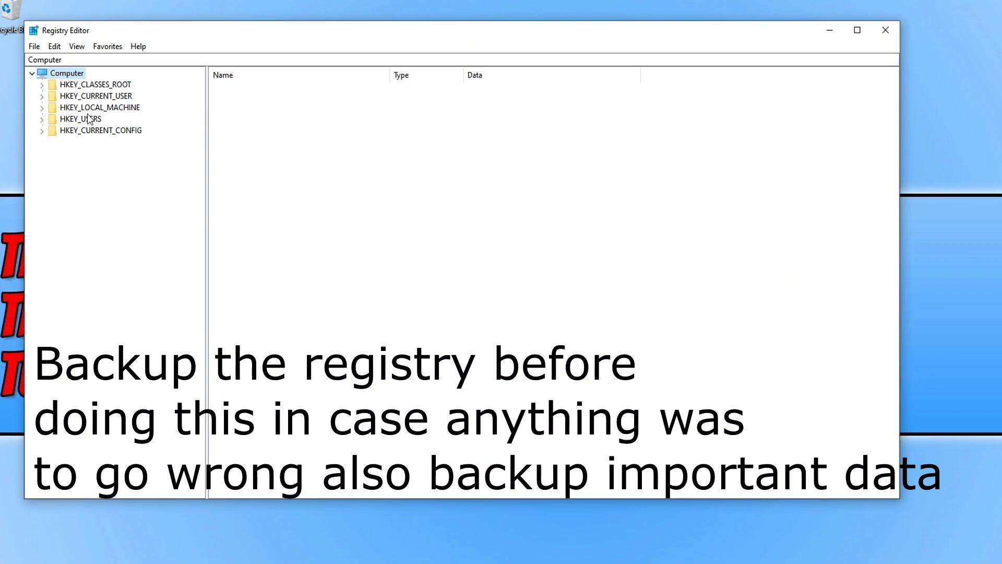
{"action": "left_click", "coordinate": [41, 107]}
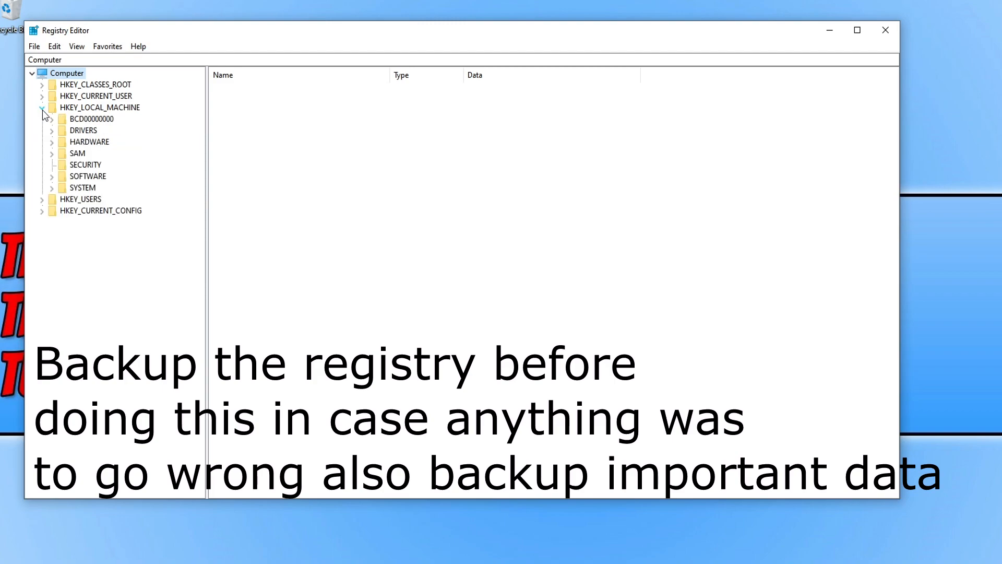
{"action": "left_click", "coordinate": [51, 186]}
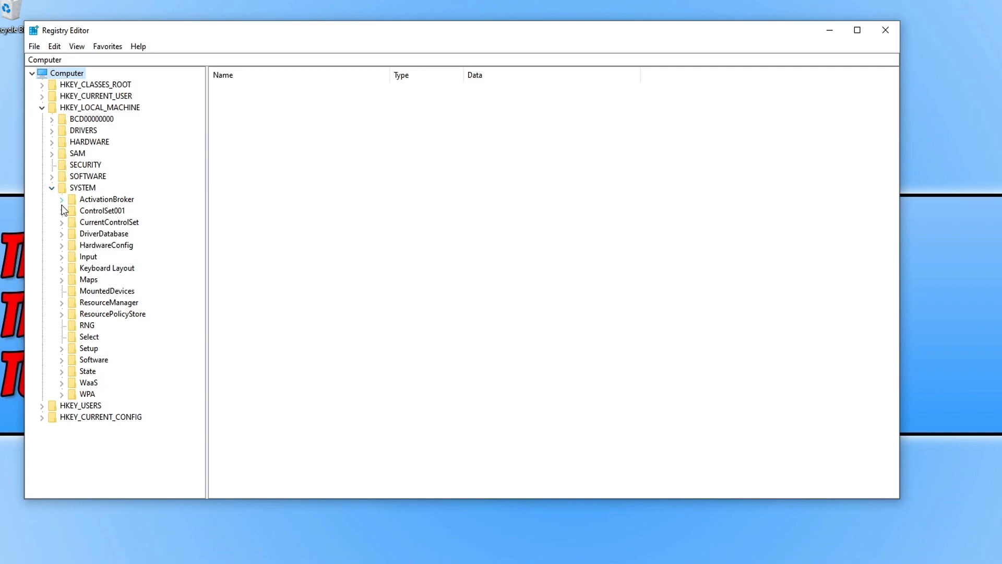
{"action": "left_click", "coordinate": [61, 221]}
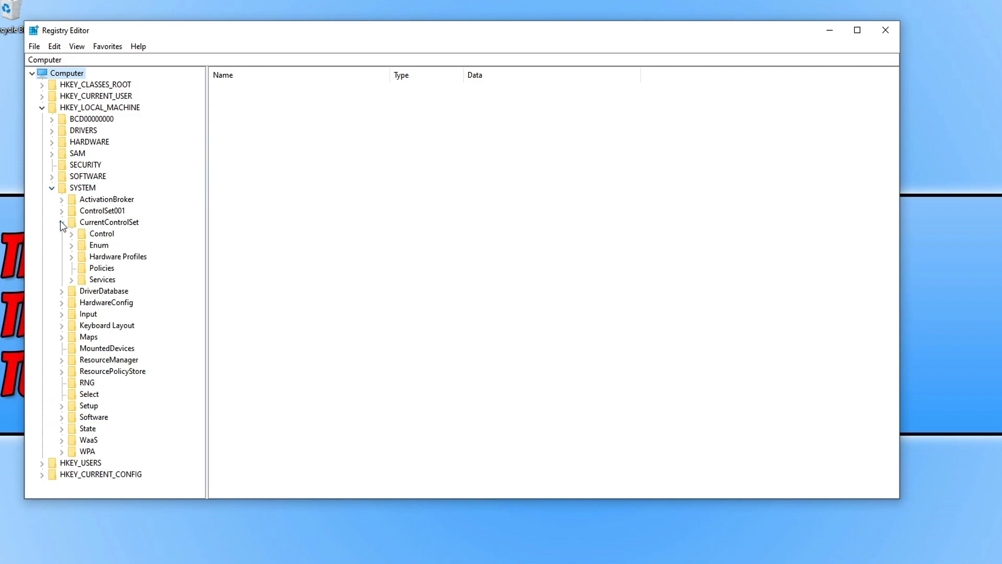
{"action": "left_click", "coordinate": [71, 280]}
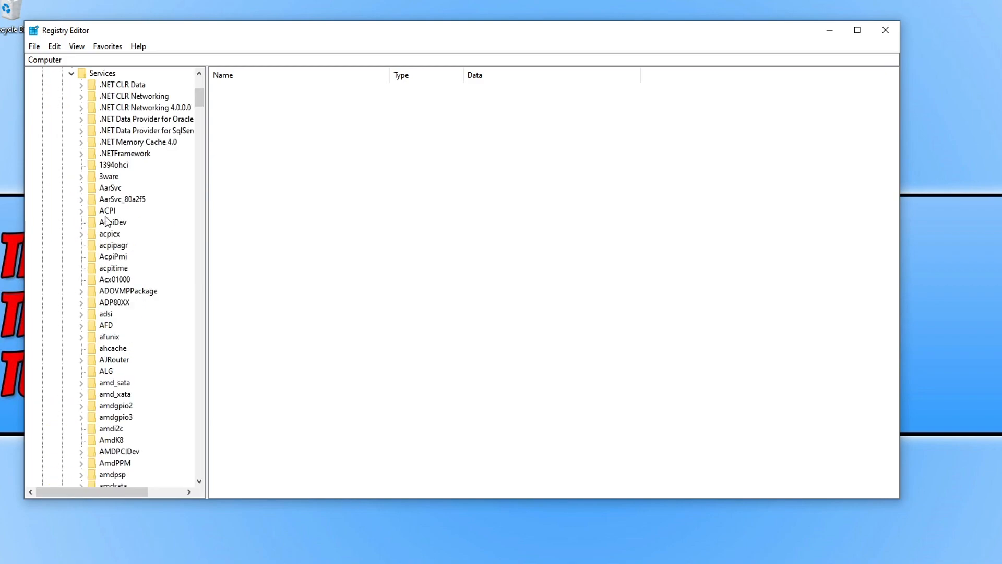
Scroll the Services list down to select the TimeBrokerSvc key
{"action": "left_click", "coordinate": [144, 106]}
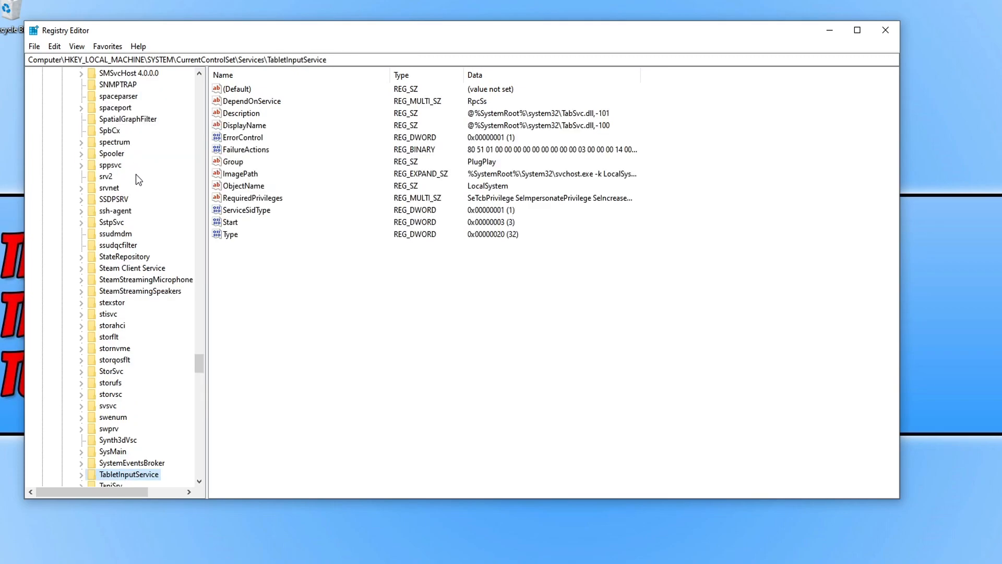
{"action": "scroll", "scroll_direction": "down", "scroll_amount": 3}
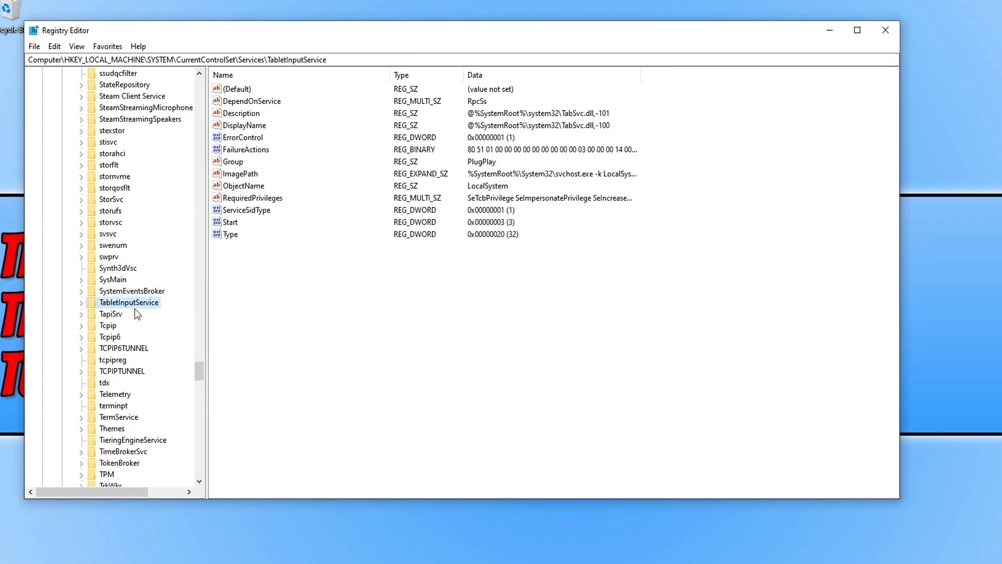
{"action": "scroll", "scroll_direction": "down", "scroll_amount": 3}
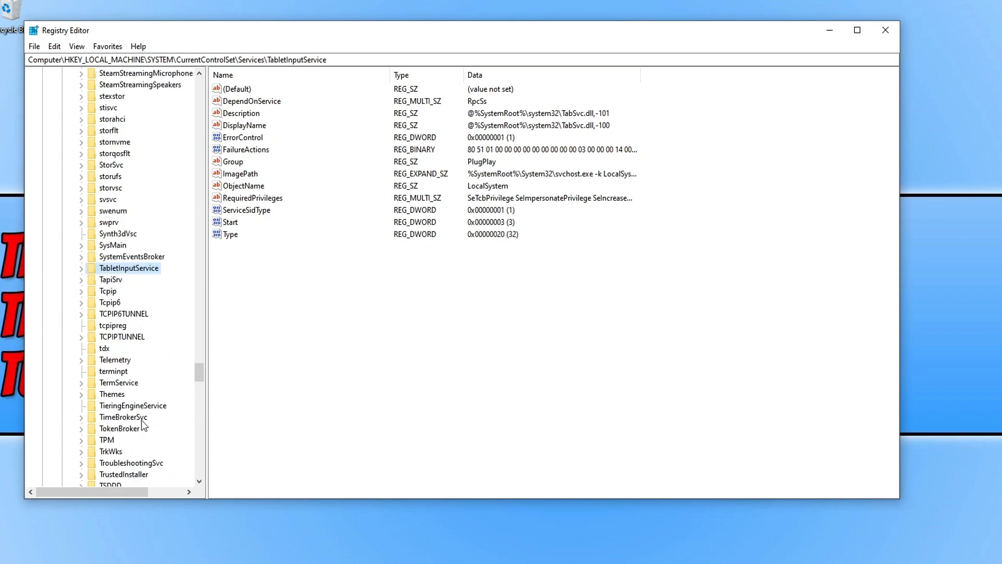
{"action": "left_click", "coordinate": [124, 417]}
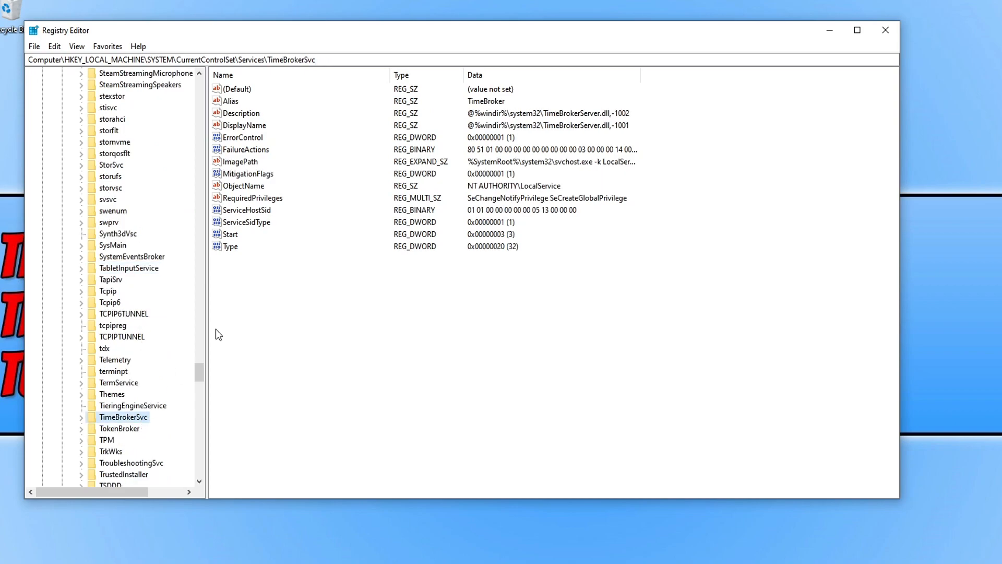
Change the TimeBrokerSvc Start value data to 4 to disable the service
{"action": "double_click", "coordinate": [230, 234]}
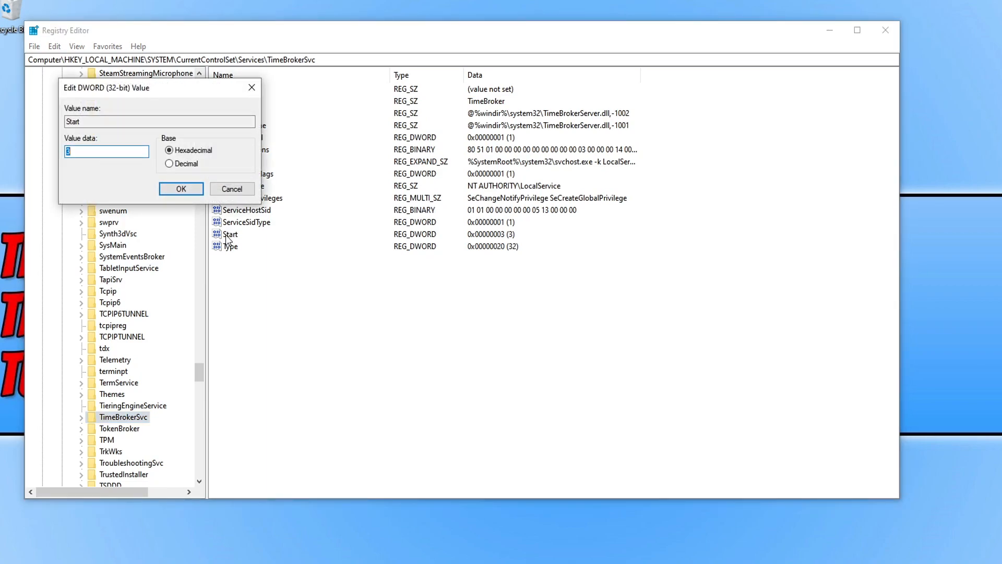
{"action": "type", "text": "4"}
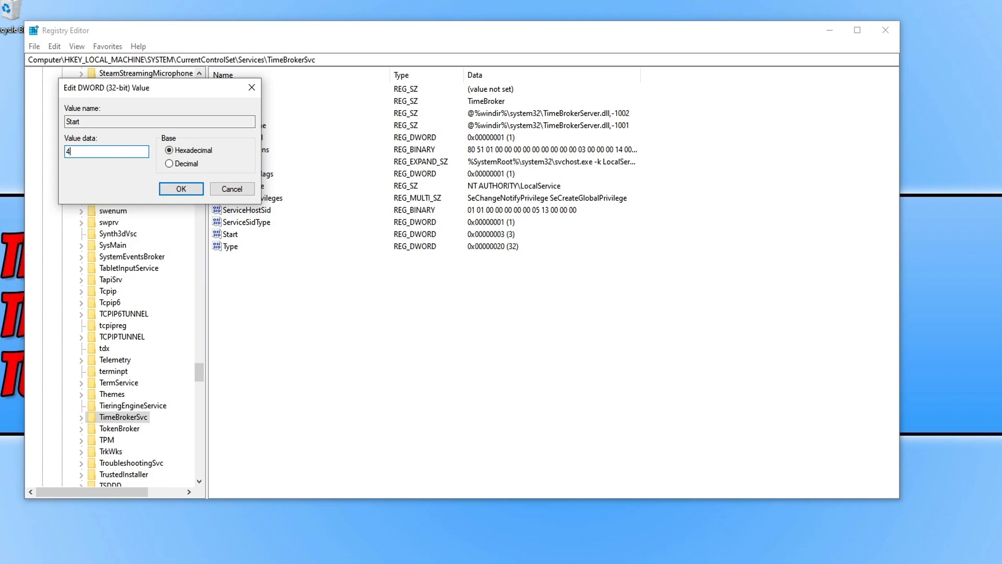
{"action": "mouse_move", "coordinate": [194, 178]}
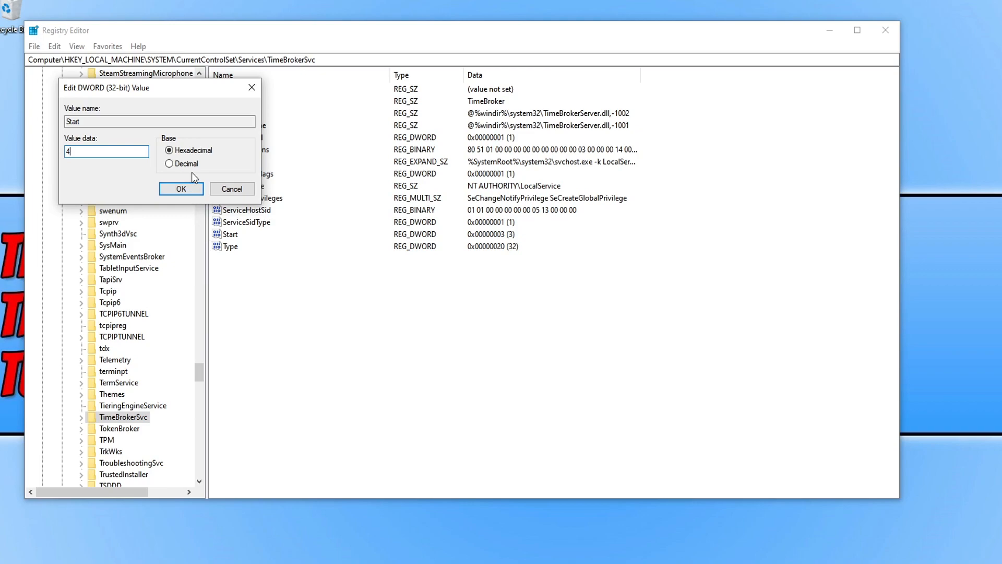
{"action": "left_click", "coordinate": [181, 189]}
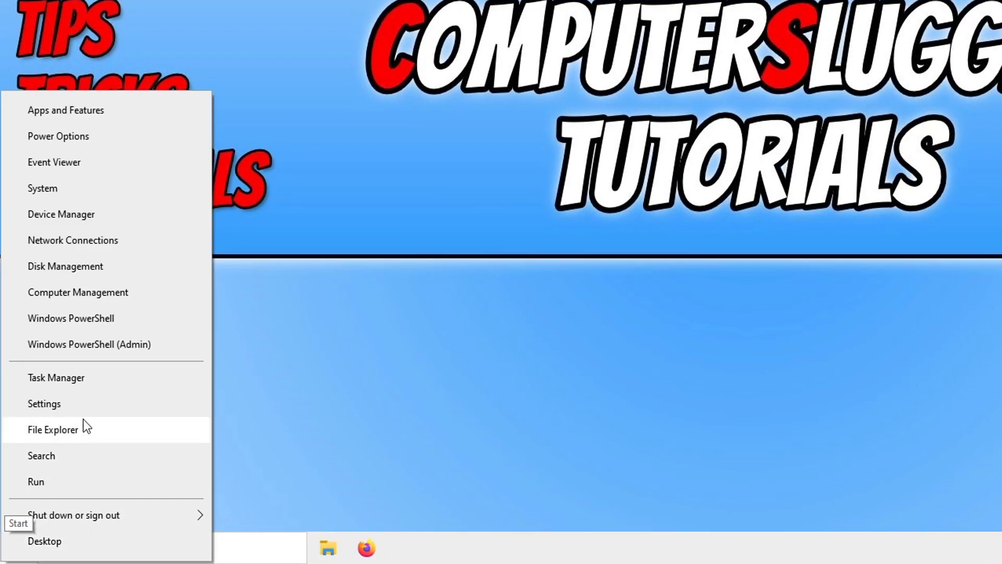
Navigate Settings > Update & Security > Recovery to show the Reset this PC option
{"action": "left_click", "coordinate": [44, 403]}
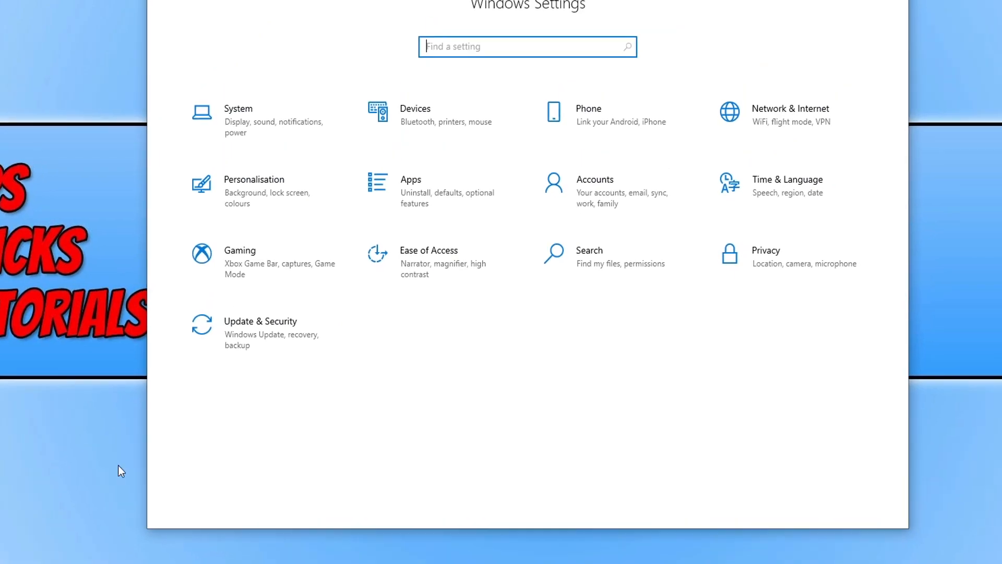
{"action": "left_click", "coordinate": [260, 321]}
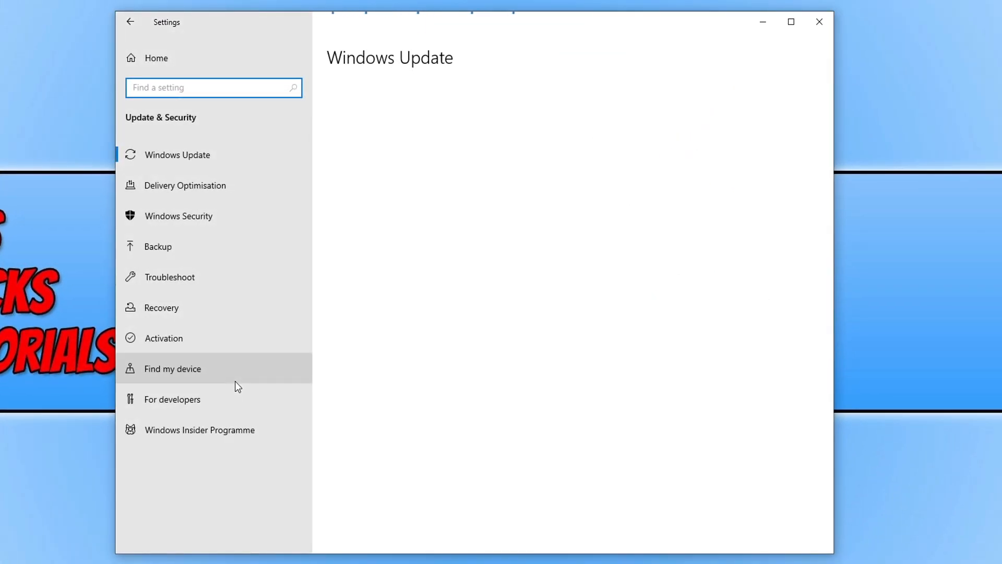
{"action": "left_click", "coordinate": [177, 155]}
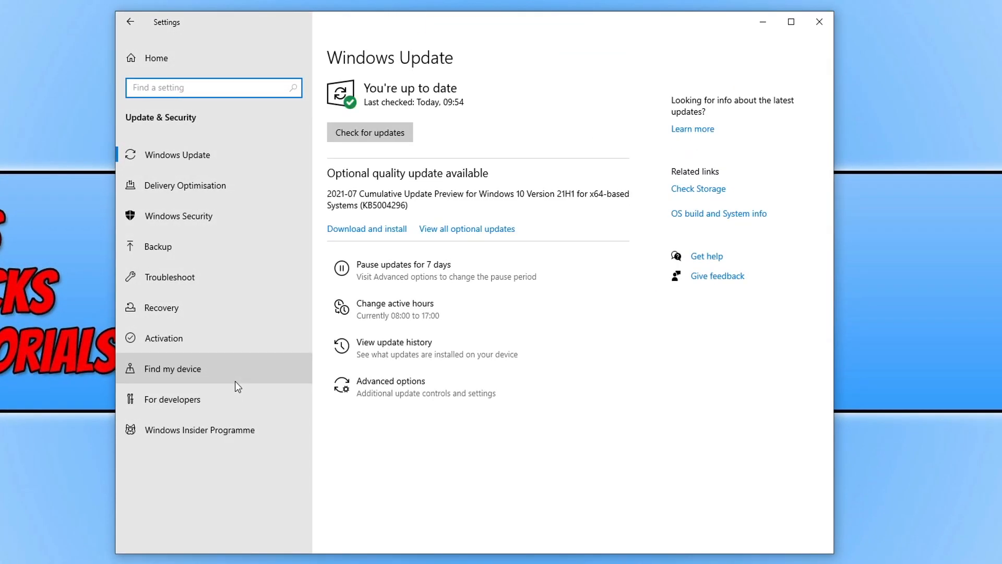
{"action": "left_click", "coordinate": [162, 307]}
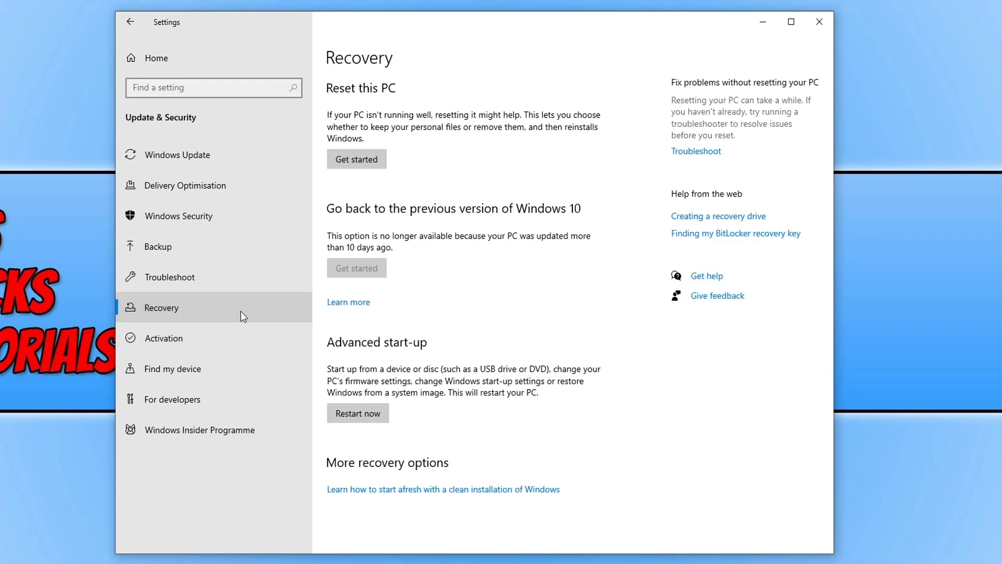
{"action": "mouse_move", "coordinate": [386, 104]}
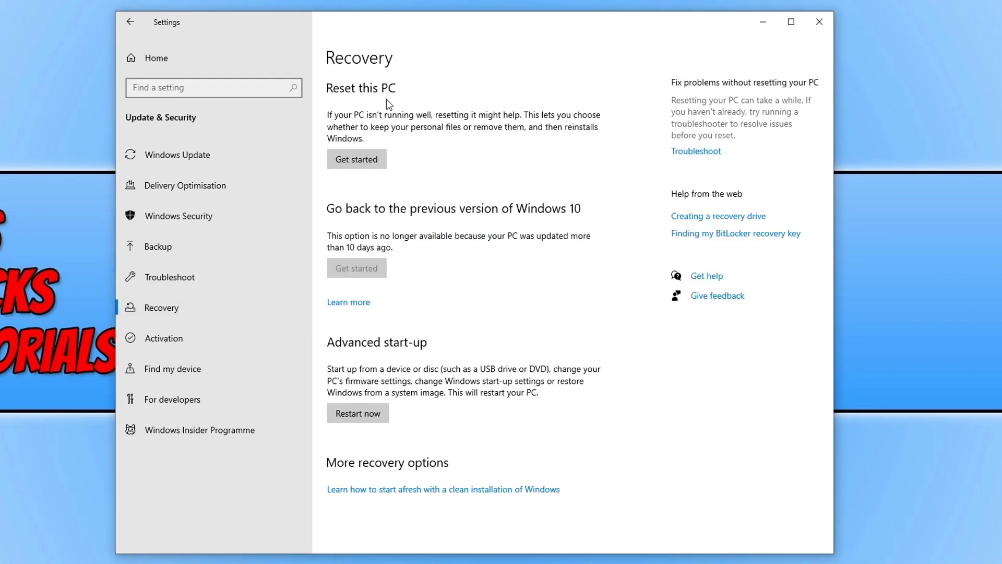
{"action": "mouse_move", "coordinate": [972, 95]}
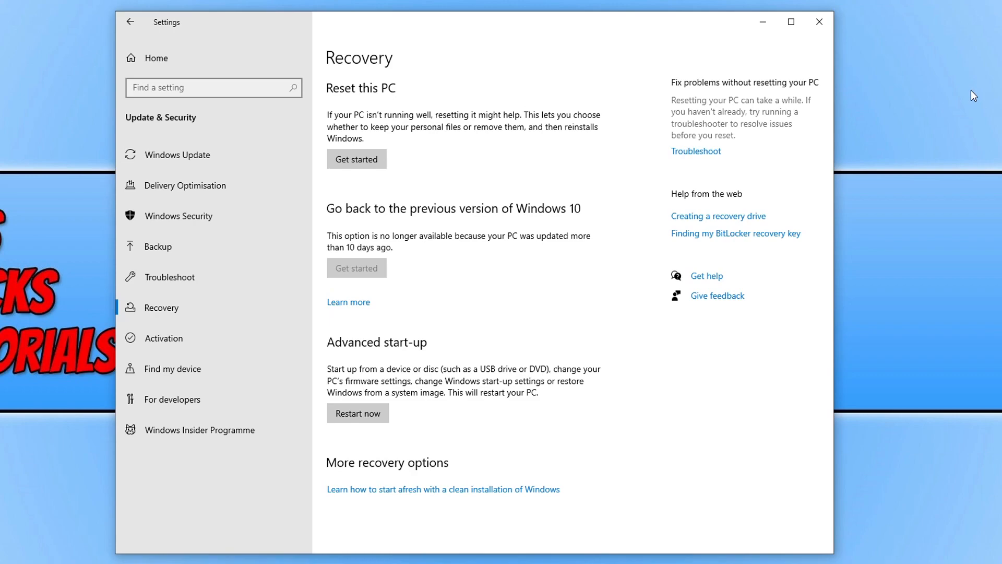